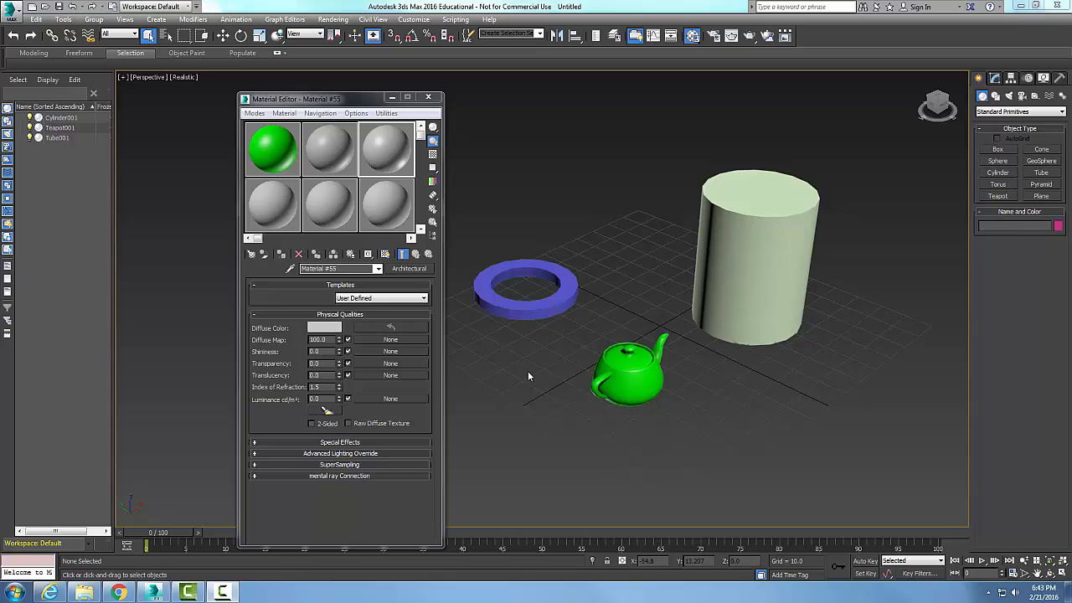
{"action": "mouse_move", "coordinate": [532, 382]}
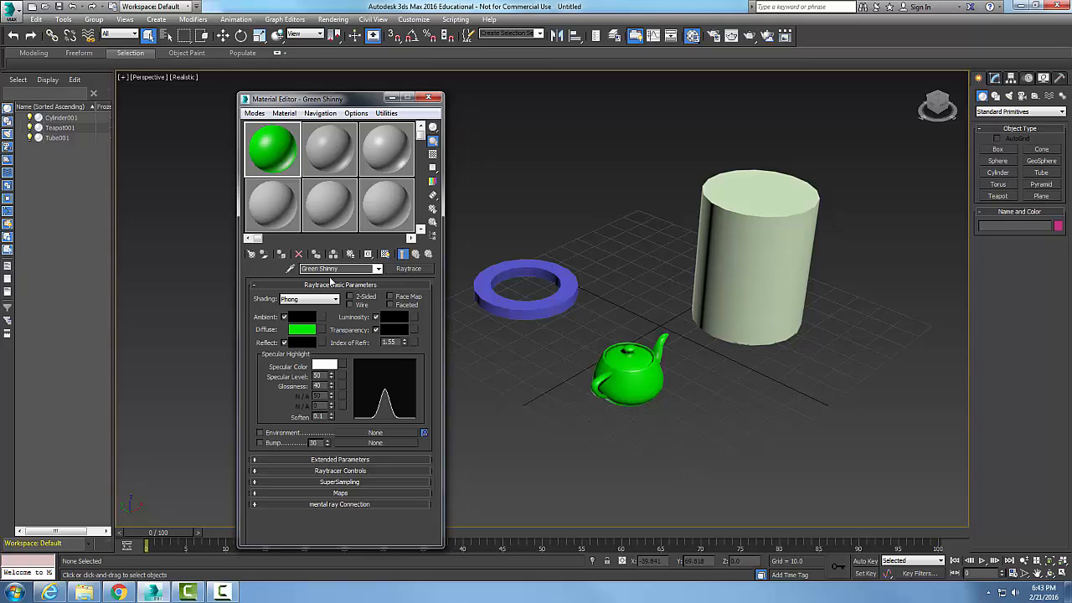
Select the first sample slot to show the Green Shiny raytrace material parameters
{"action": "left_click", "coordinate": [623, 376]}
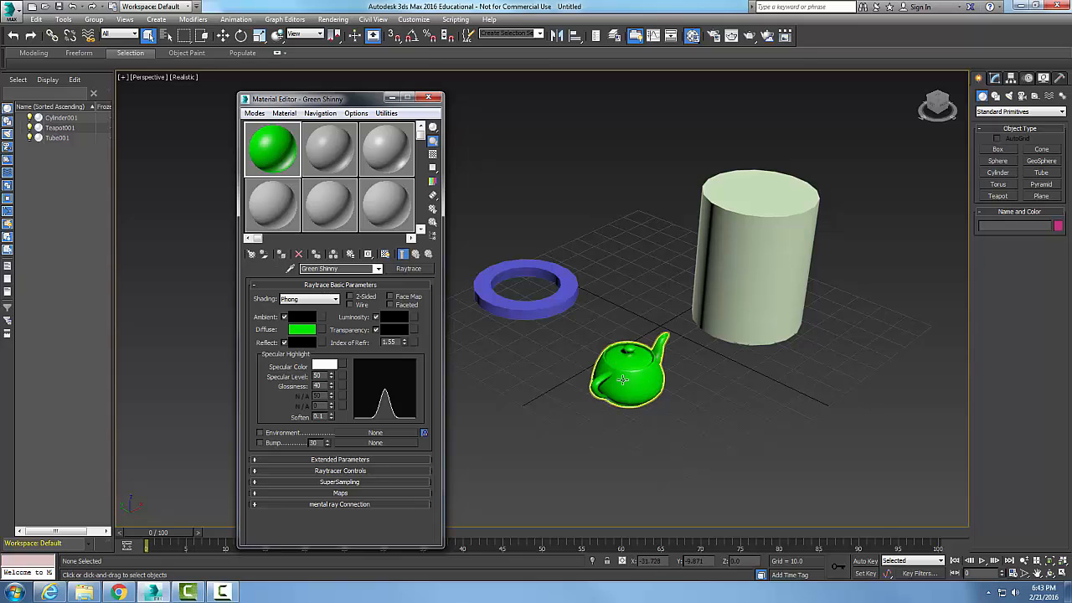
Pick the teapot's green shiny material into the third blank grey sample slot
{"action": "left_click", "coordinate": [385, 149]}
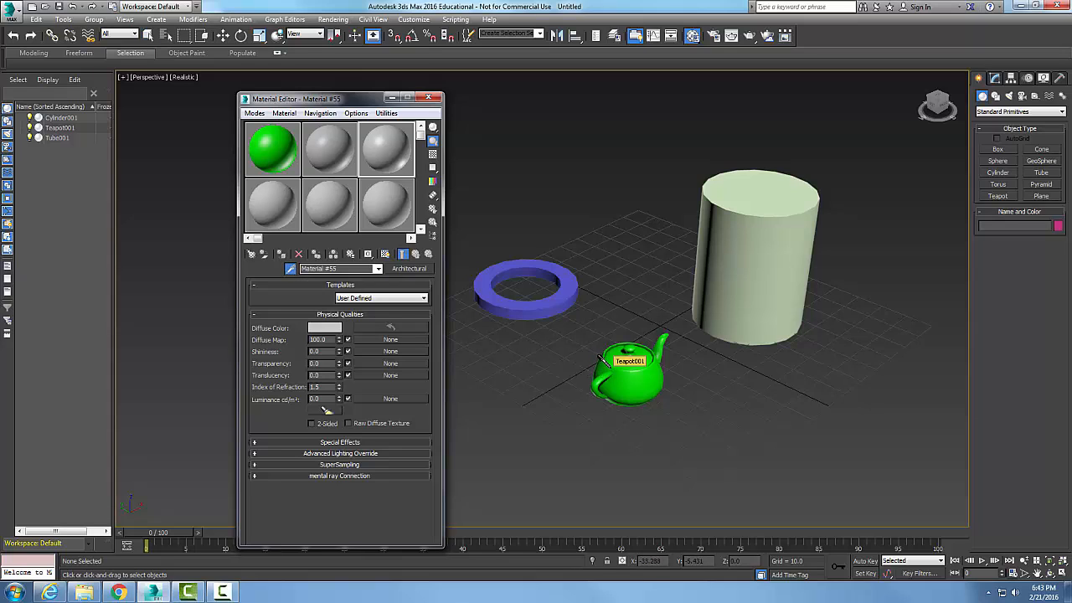
{"action": "left_click", "coordinate": [386, 149]}
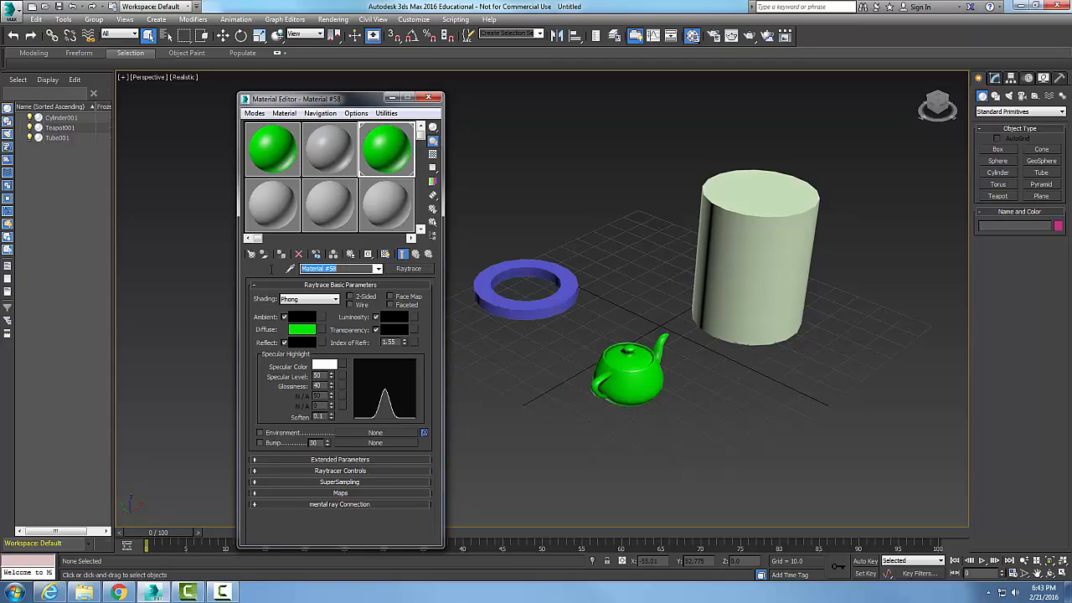
Rename the copied material starting with 'Green' toward 'Green semi-gloss paint'
{"action": "type", "text": "Green semi gloss paint"}
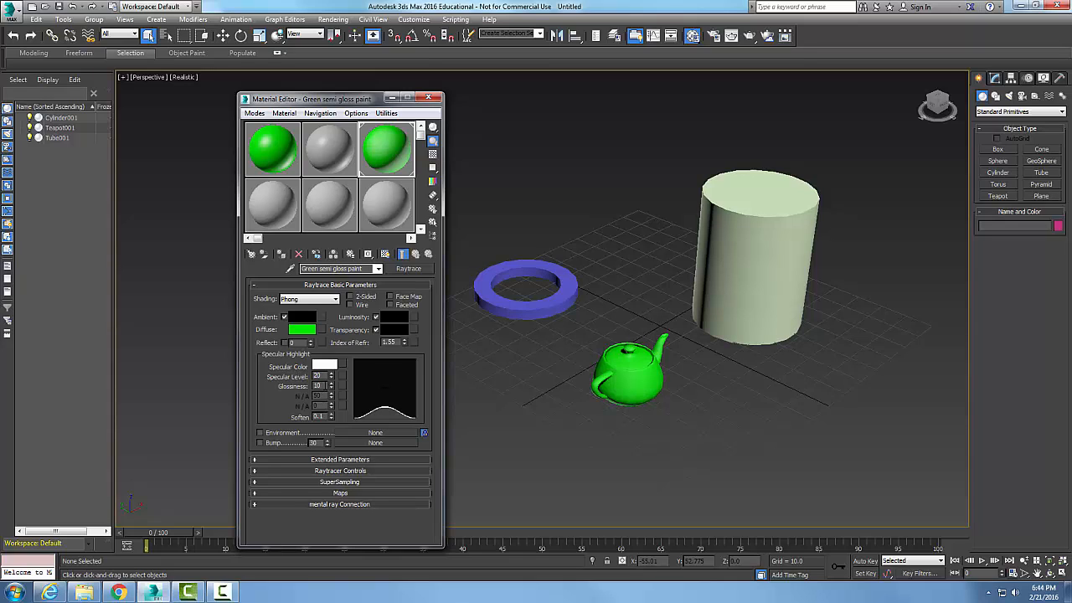
{"action": "mouse_move", "coordinate": [387, 151]}
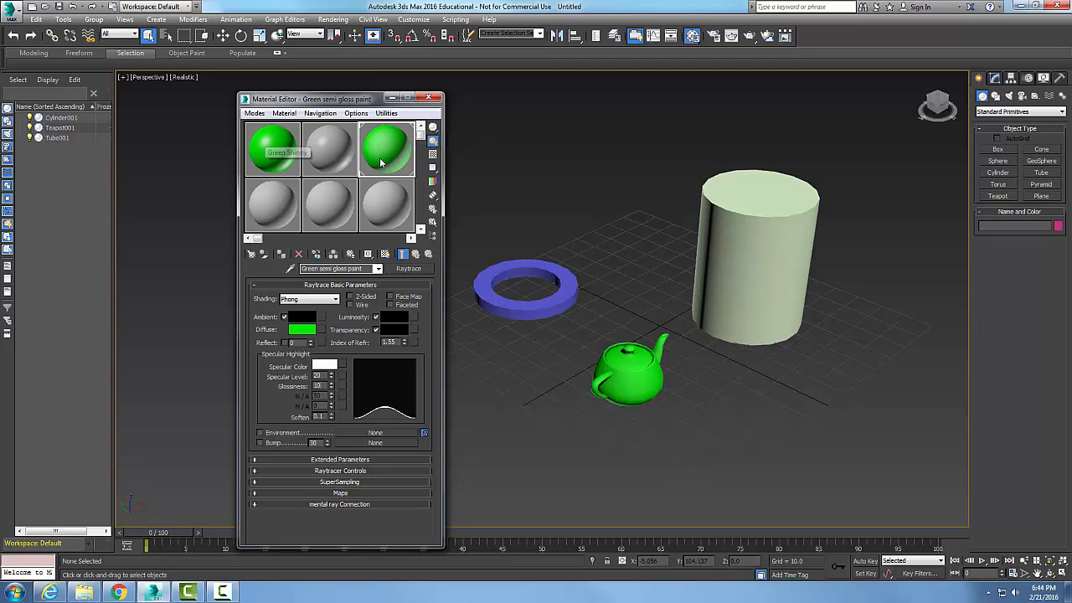
{"action": "mouse_move", "coordinate": [385, 149]}
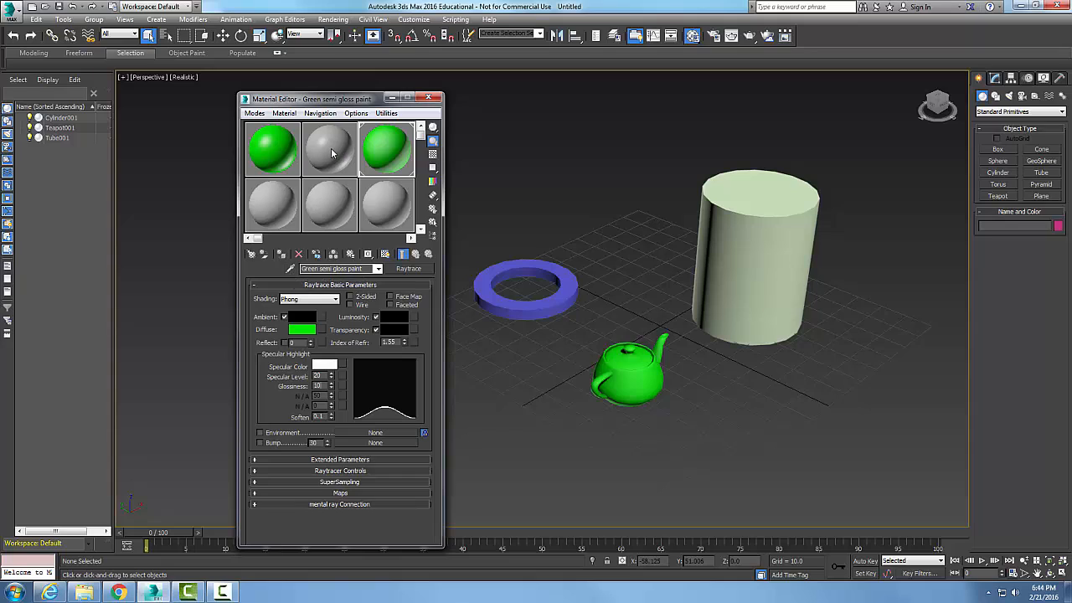
Activate the second top-row slot holding the untouched grey raytrace material
{"action": "left_click", "coordinate": [328, 149]}
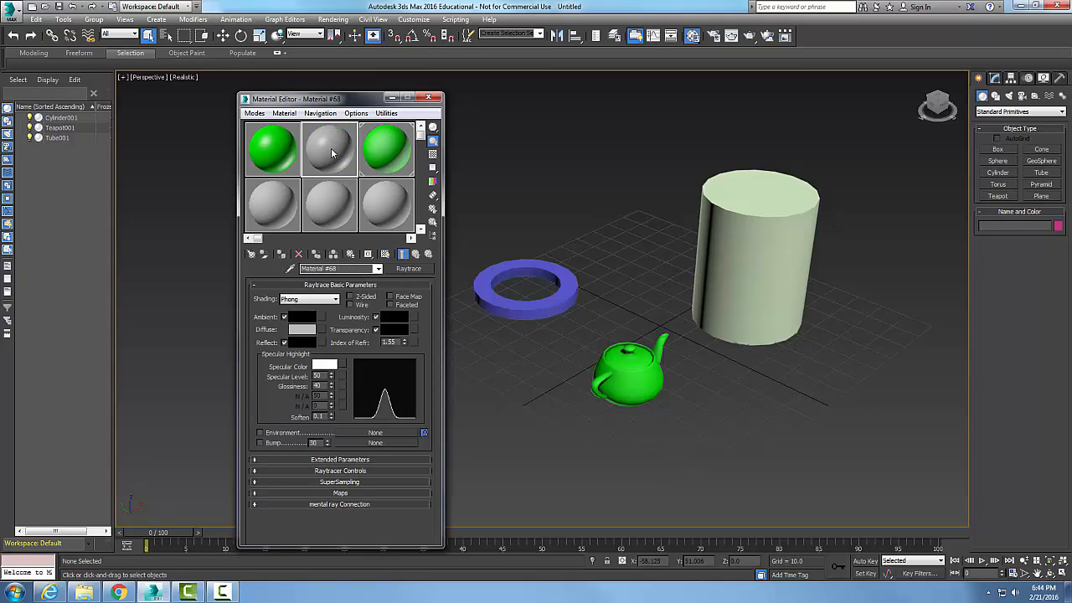
{"action": "mouse_move", "coordinate": [292, 254]}
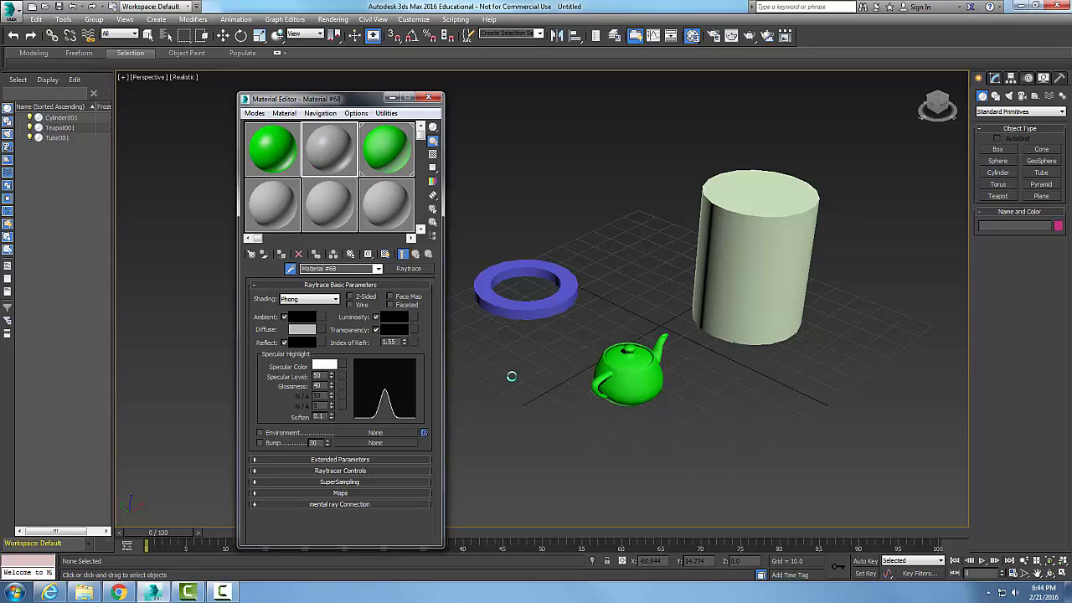
{"action": "mouse_move", "coordinate": [499, 371]}
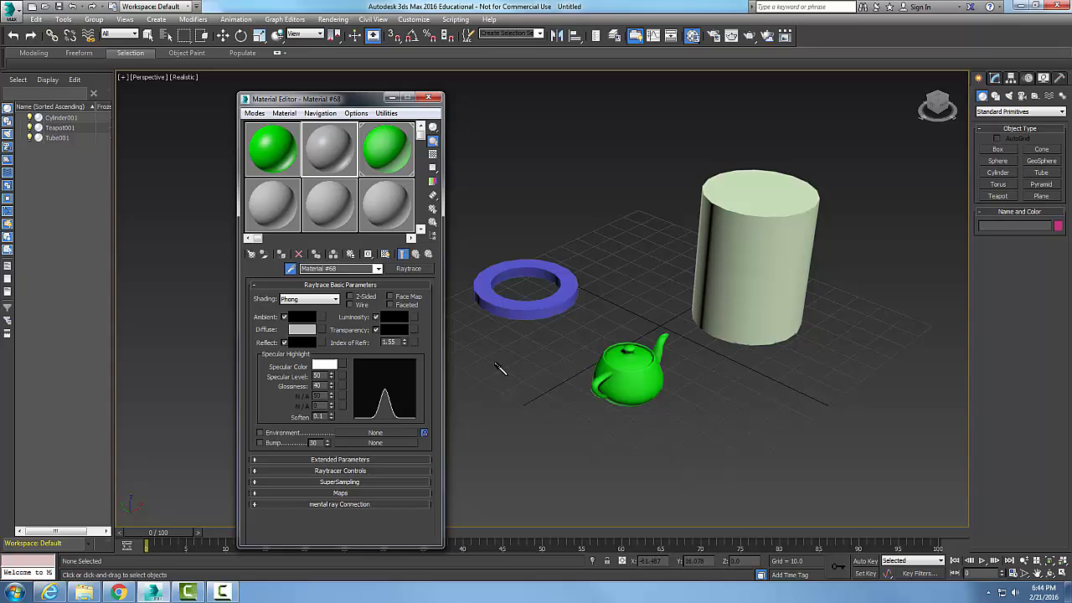